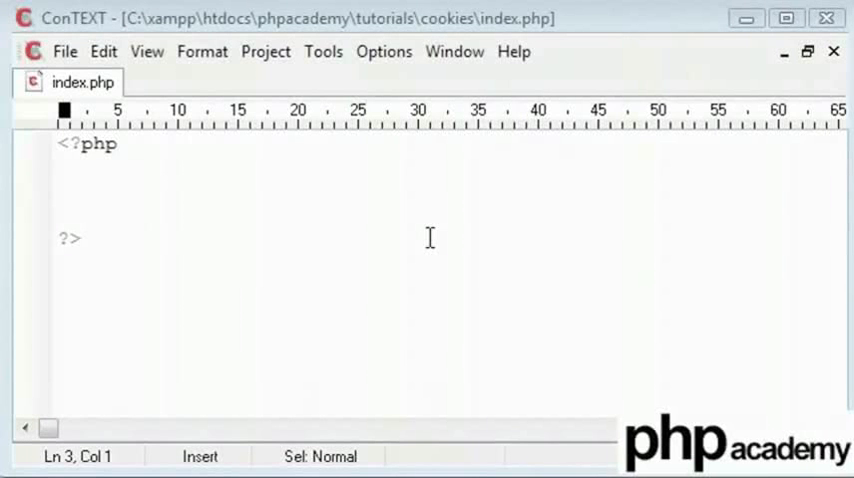
pyautogui.moveTo(256, 208)
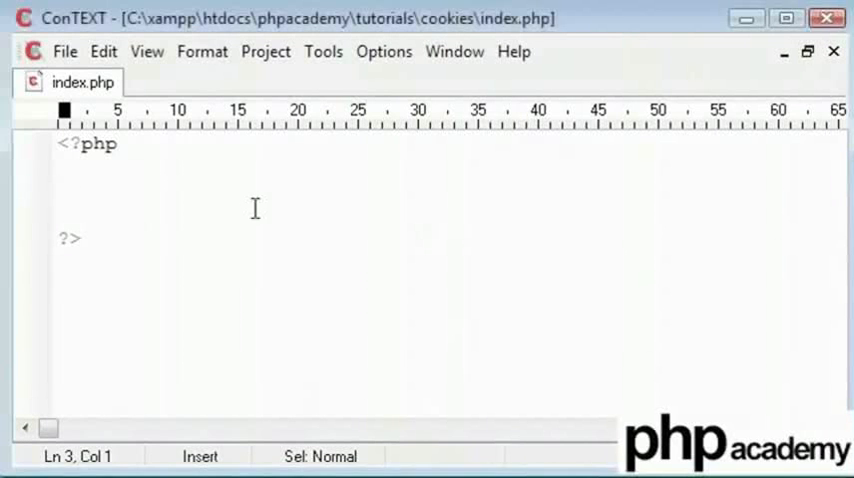
# Step: Write setcookie("name","Alex",); inside the PHP block, leaving the third argument open
pyautogui.write('setcookie')
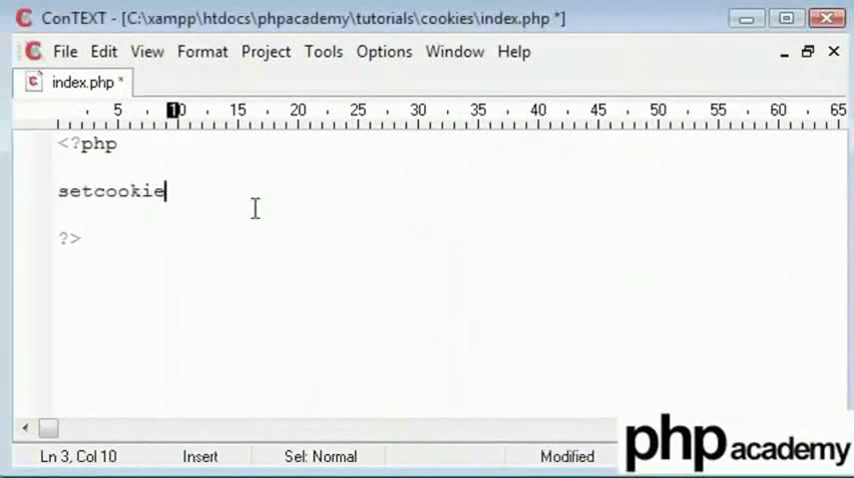
pyautogui.write('();')
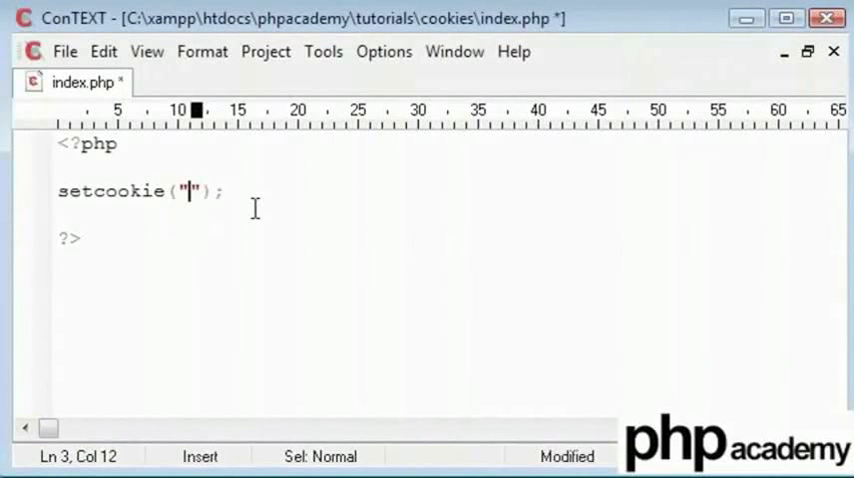
pyautogui.write('name')
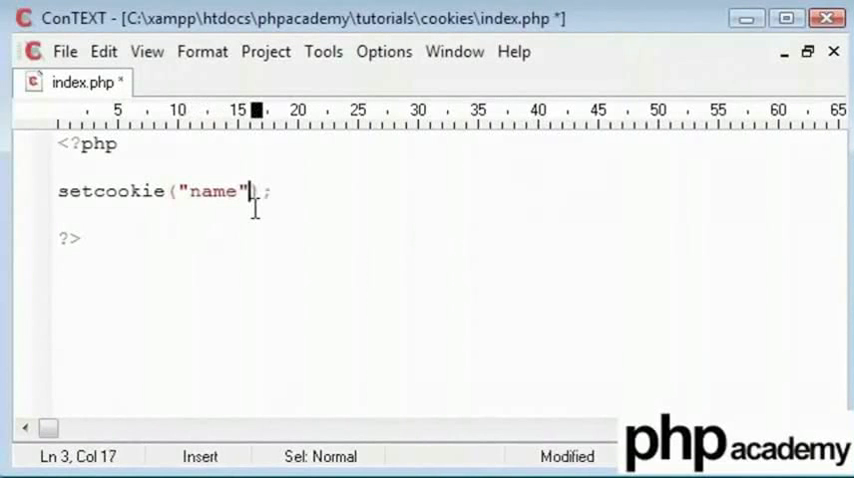
pyautogui.write(',""')
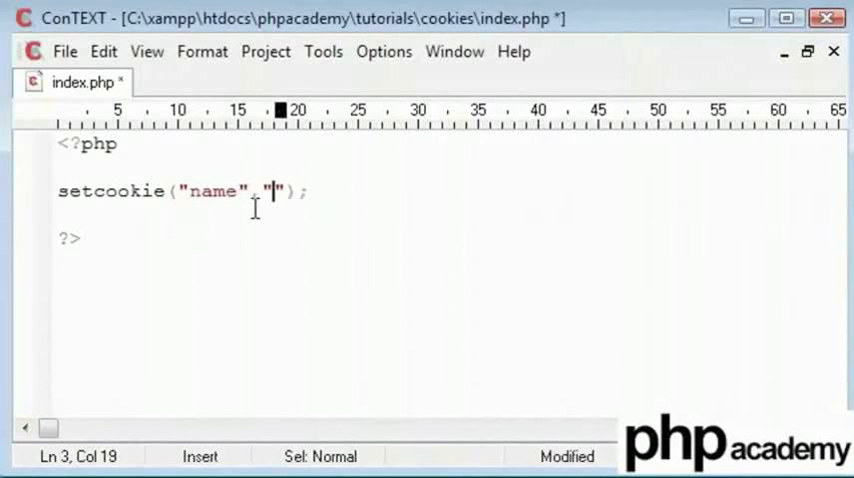
pyautogui.write('Alex')
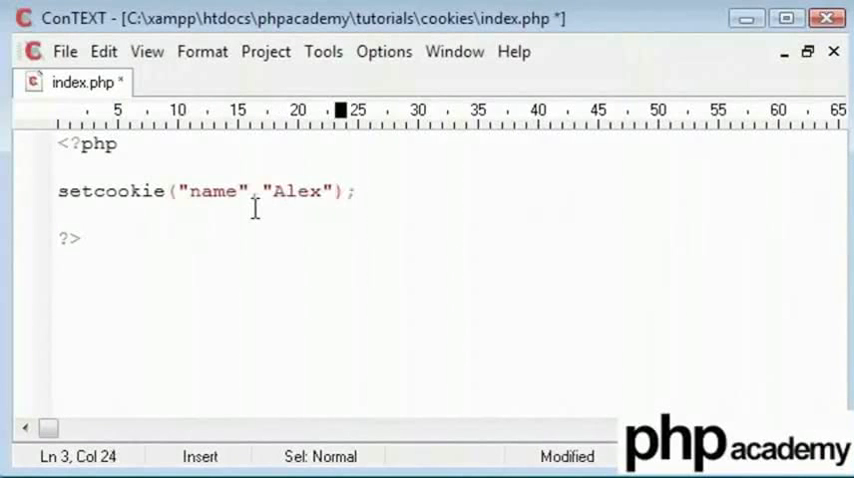
pyautogui.write(',')
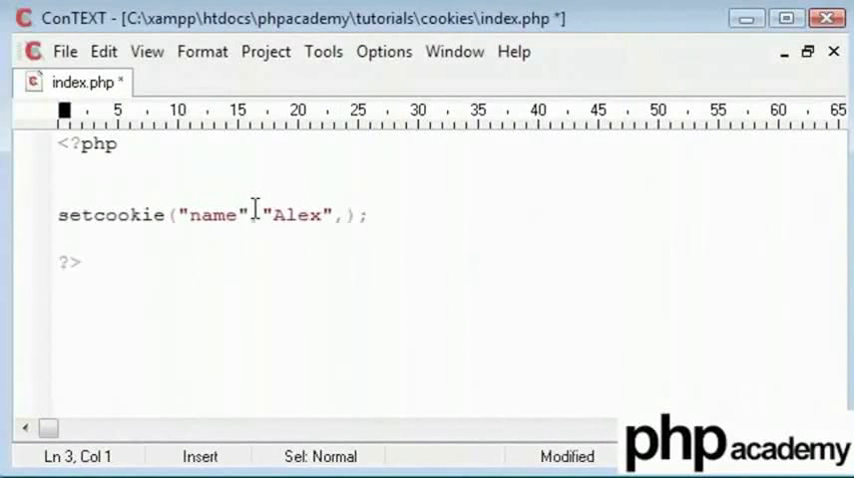
# Step: Add echo $exp = time()+0; above setcookie, save index.php, and comment out the setcookie line
pyautogui.write('$exp =')
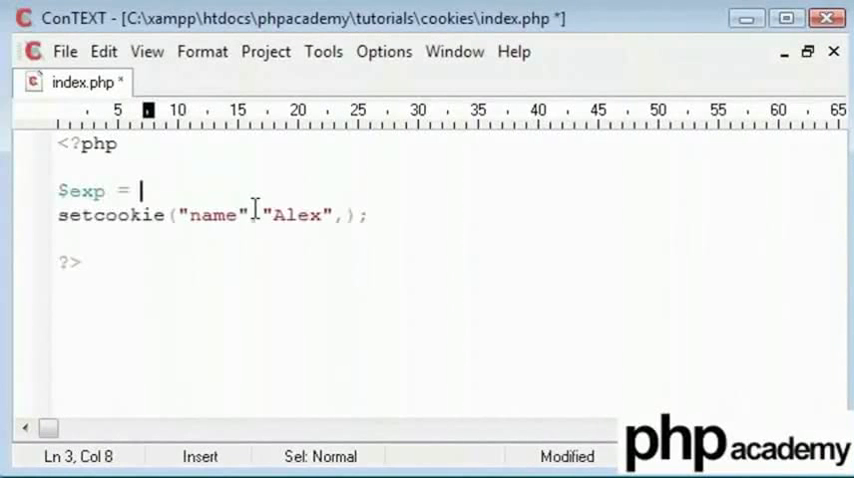
pyautogui.write('time();')
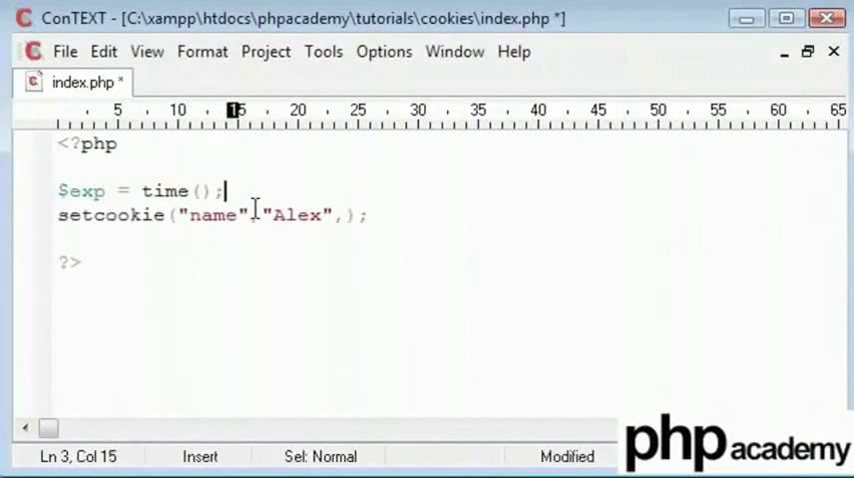
pyautogui.write('+0')
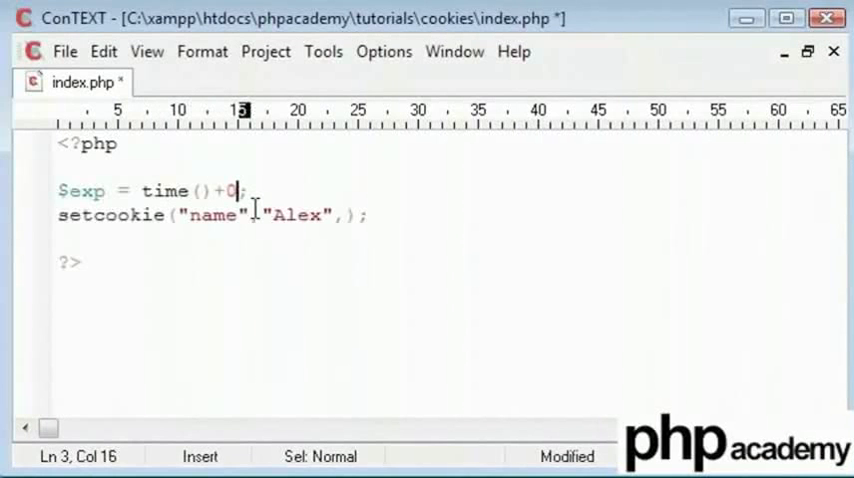
pyautogui.press('Ctrl+S')
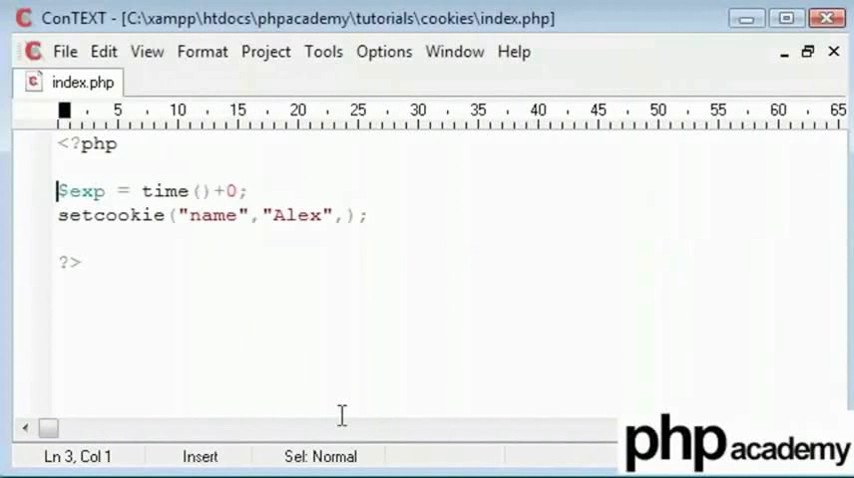
pyautogui.write('echo')
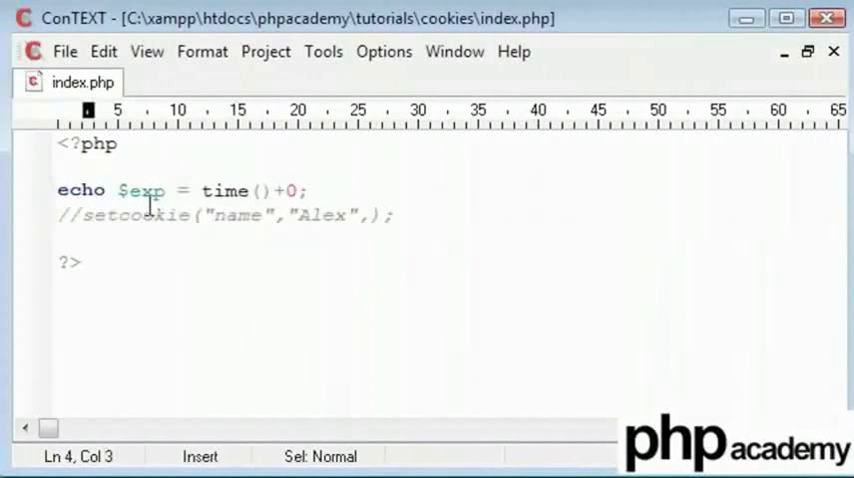
pyautogui.doubleClick(224, 190)
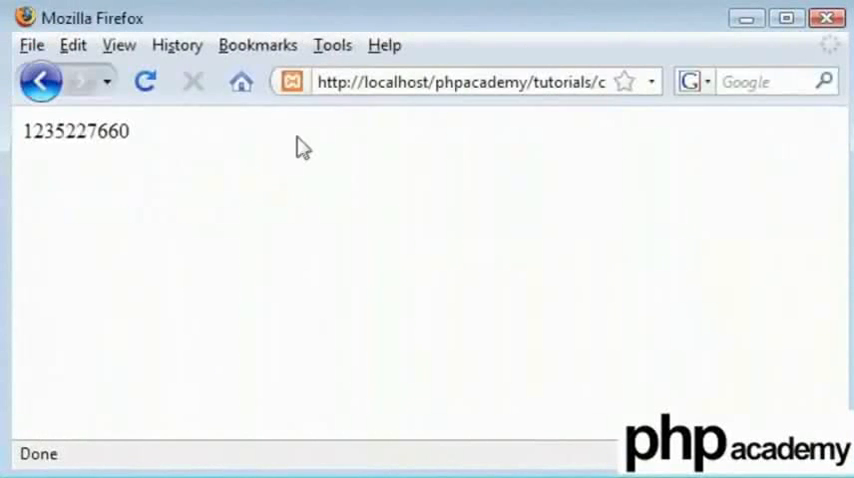
pyautogui.moveTo(274, 200)
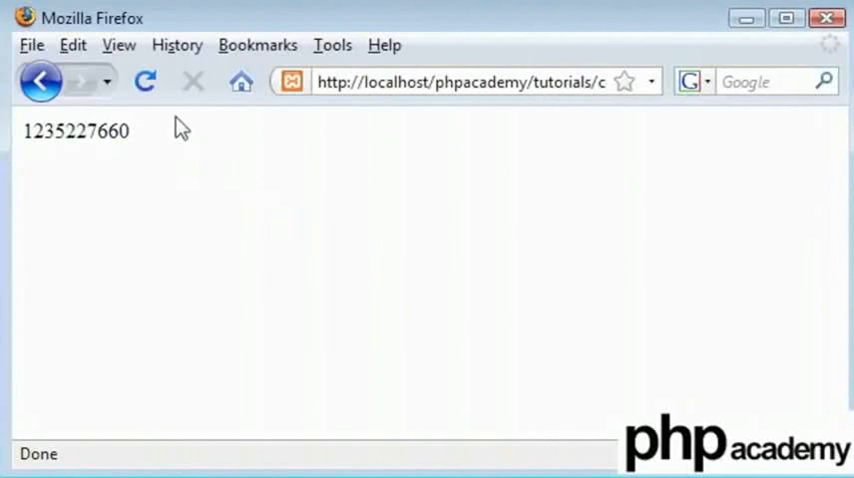
pyautogui.moveTo(184, 168)
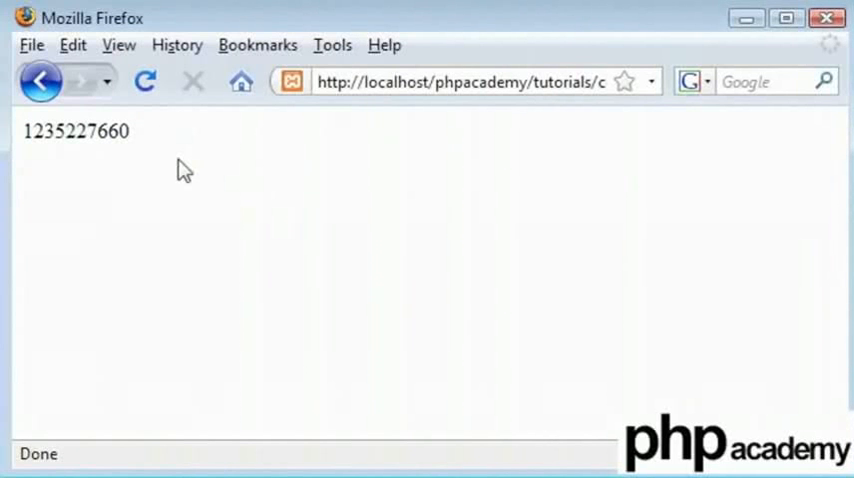
pyautogui.click(144, 80)
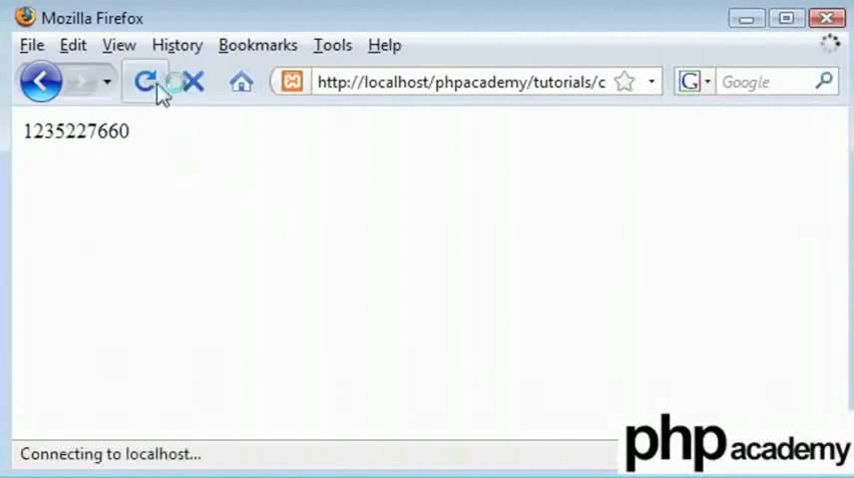
pyautogui.click(150, 82)
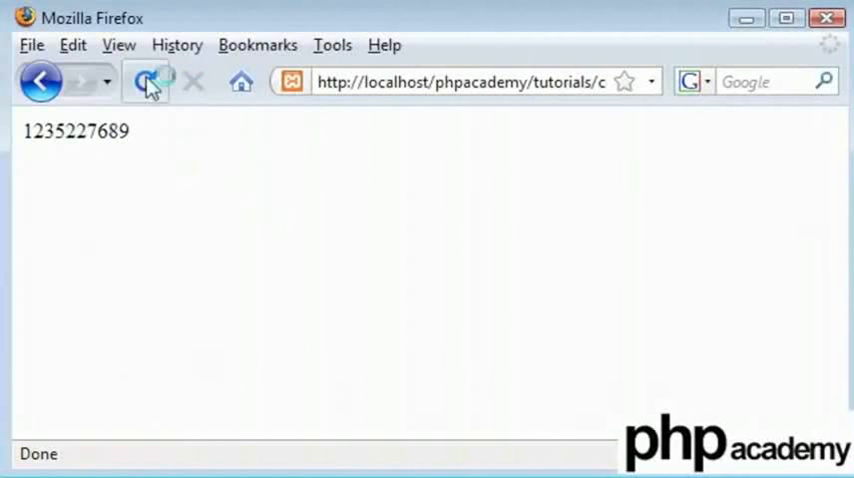
pyautogui.click(152, 82)
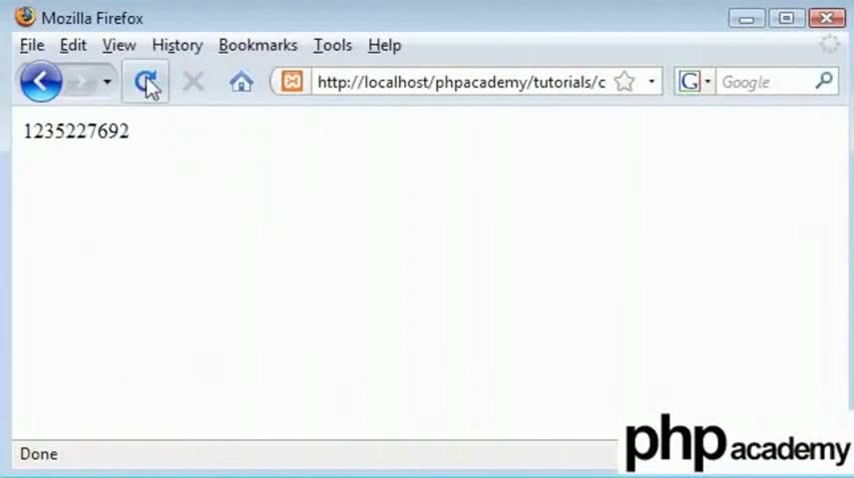
pyautogui.click(144, 80)
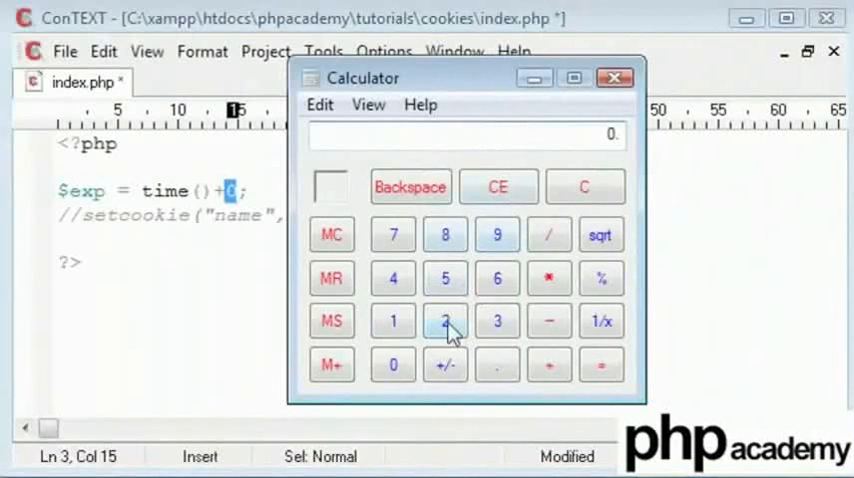
# Step: Compute 24*60*60 = 86400 seconds in a day in Calculator, then close it
pyautogui.click(496, 278)
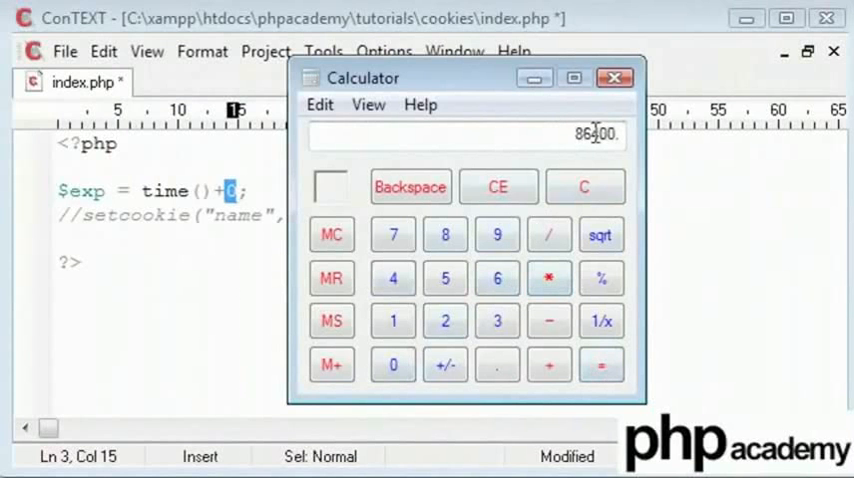
pyautogui.click(628, 76)
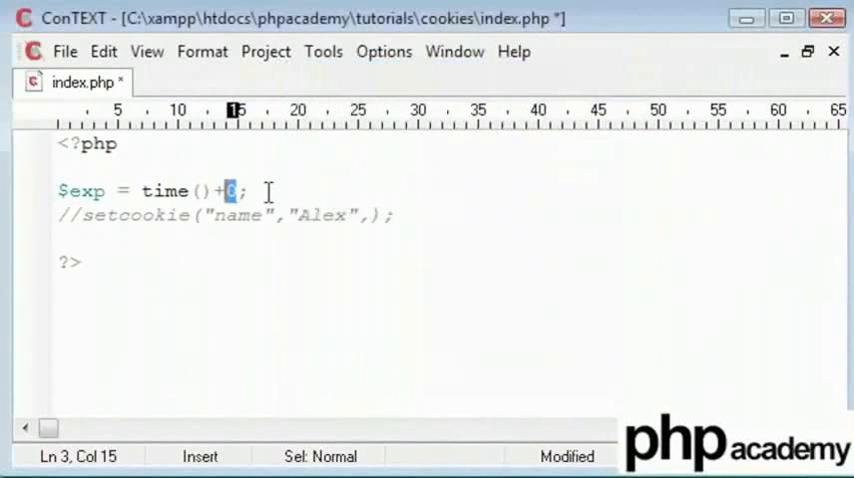
# Step: Change $exp to time()+86400 and pass $exp as the expiry argument of setcookie
pyautogui.write('86400')
pyautogui.click(238, 214)
pyautogui.write('$exp')
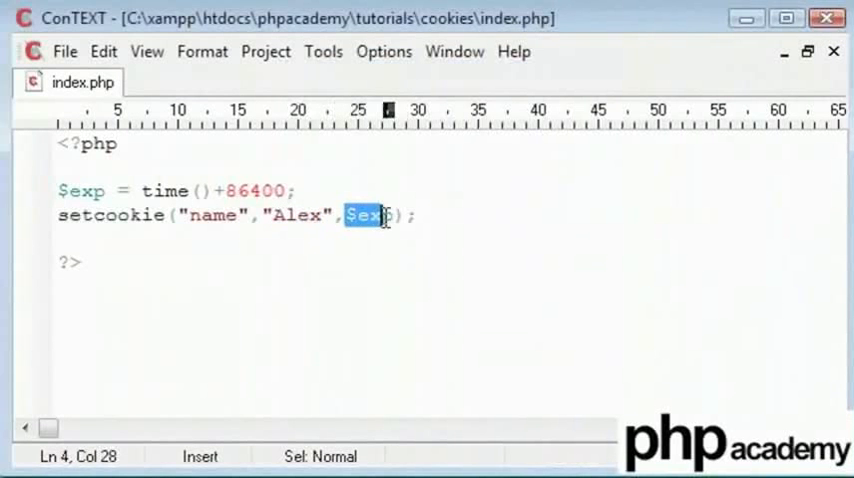
pyautogui.doubleClick(258, 190)
pyautogui.write('?')
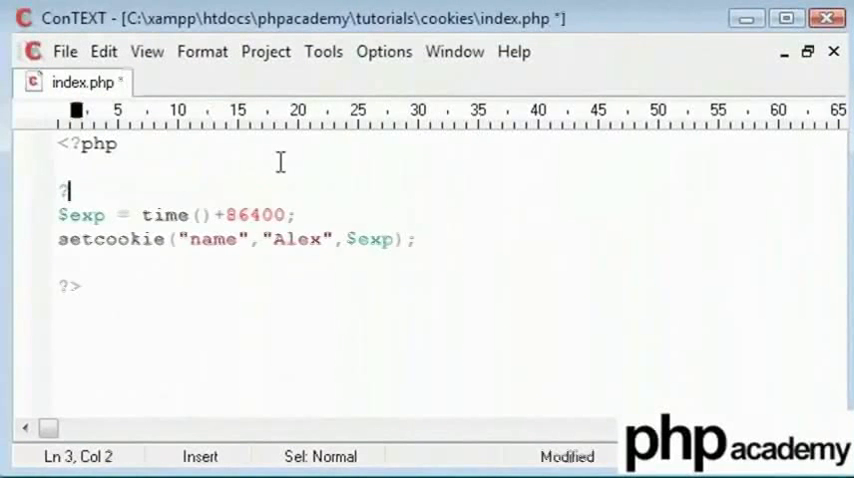
# Step: Wrap the $exp and setcookie lines in a /* */ comment and add empty lines below
pyautogui.write('/')
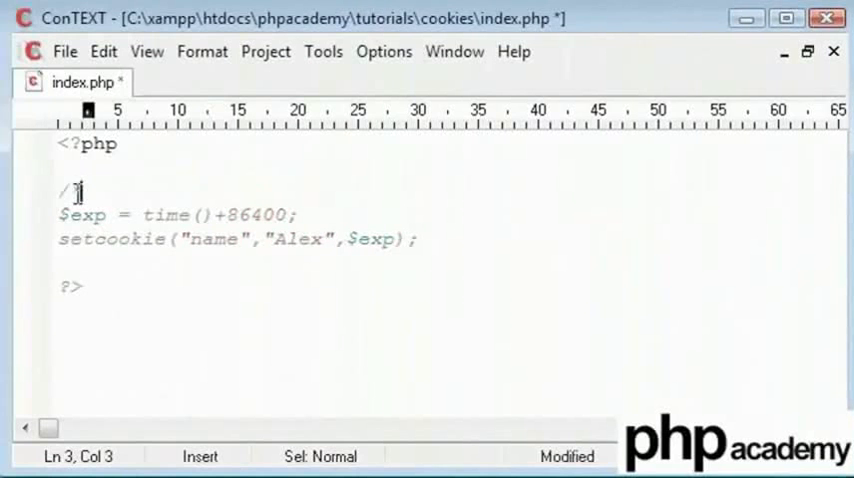
pyautogui.write('*')
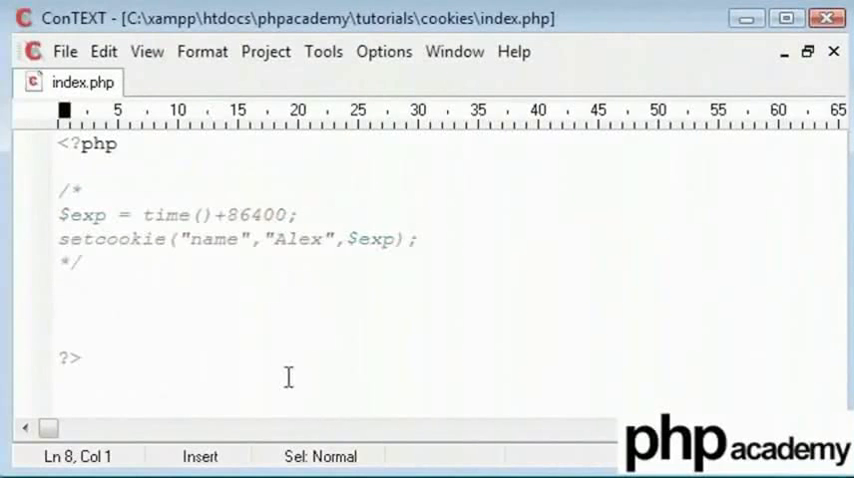
pyautogui.click(60, 310)
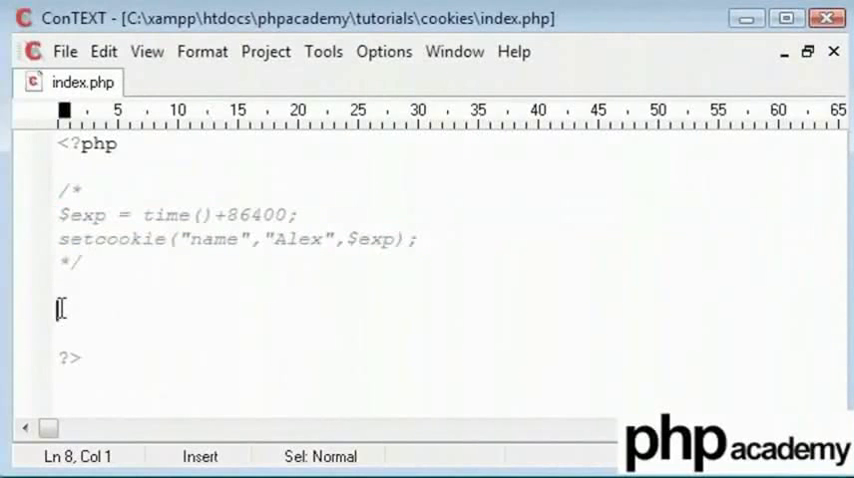
pyautogui.moveTo(256, 322)
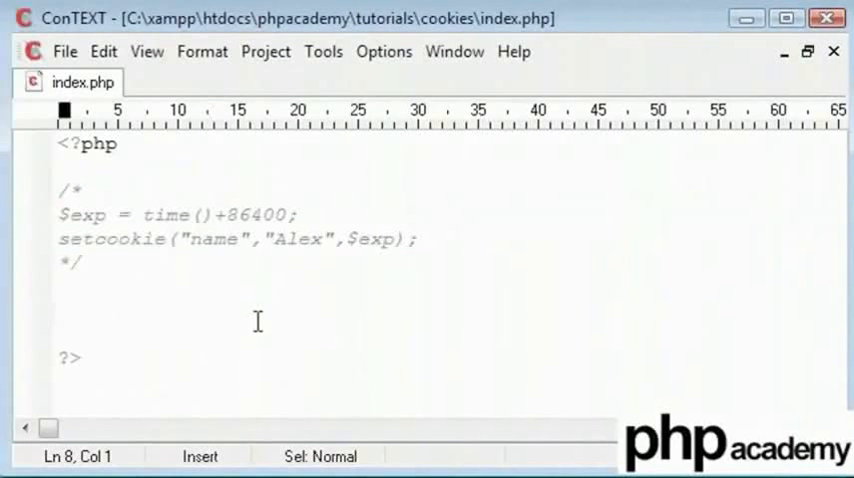
pyautogui.click(64, 312)
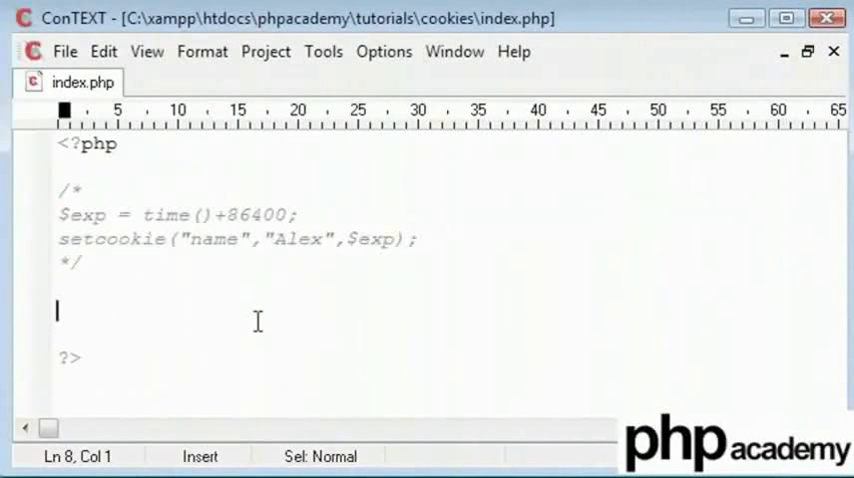
pyautogui.moveTo(218, 214)
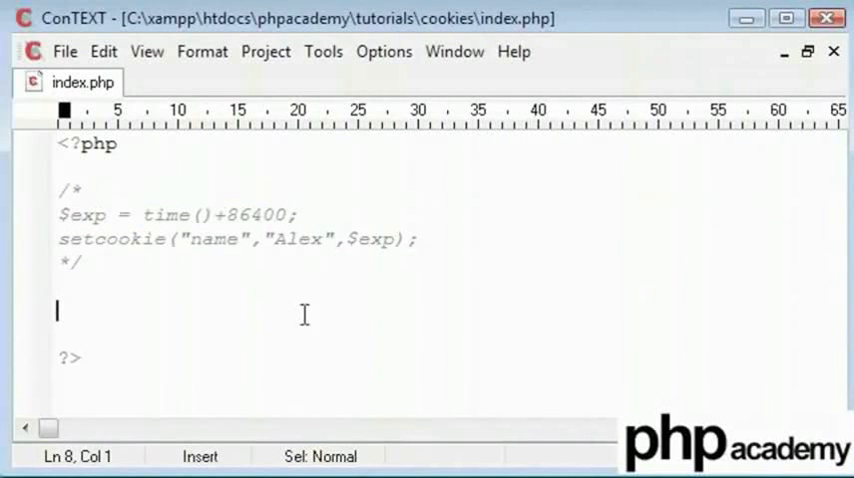
# Step: Write echo $_COOKIE["name"]; below the comment block and save
pyautogui.write('echo')
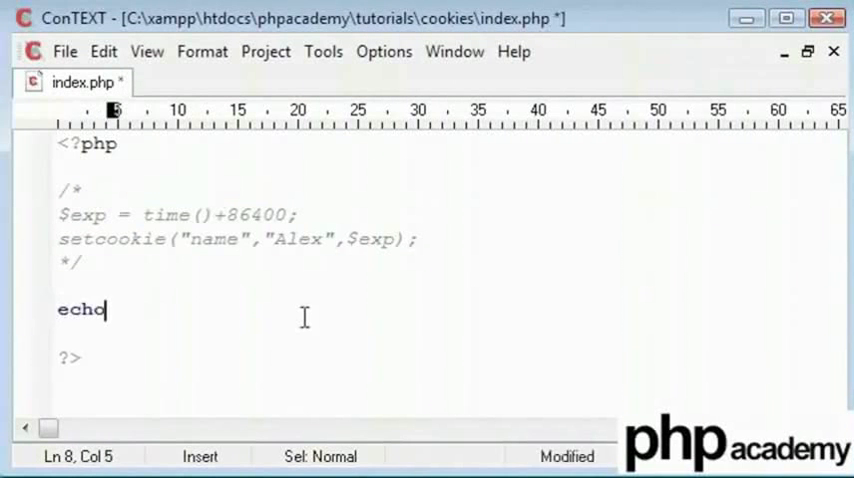
pyautogui.write('$_C')
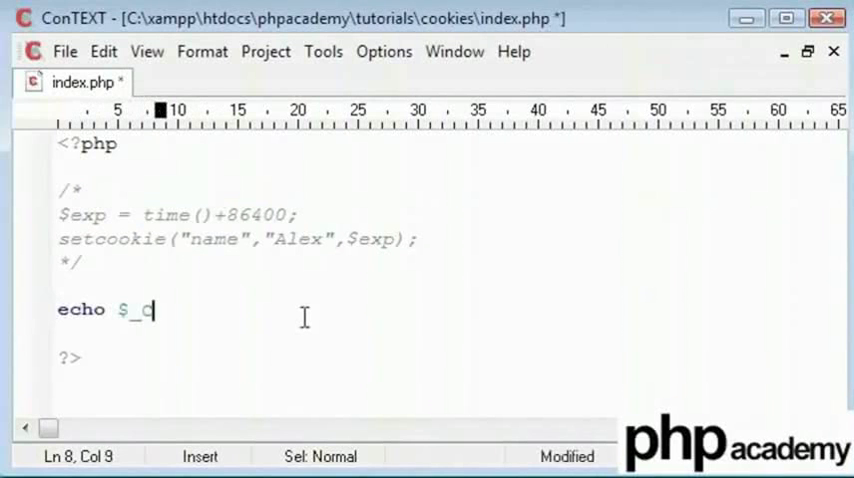
pyautogui.write('OOKIE')
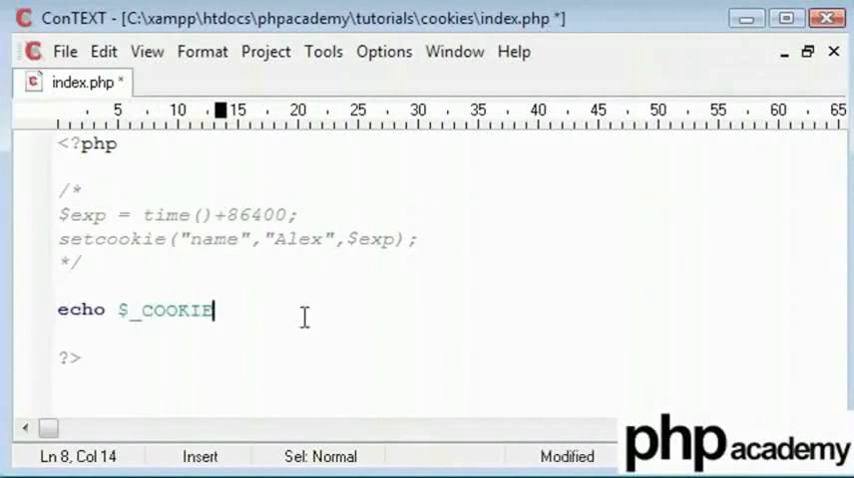
pyautogui.write('[""];')
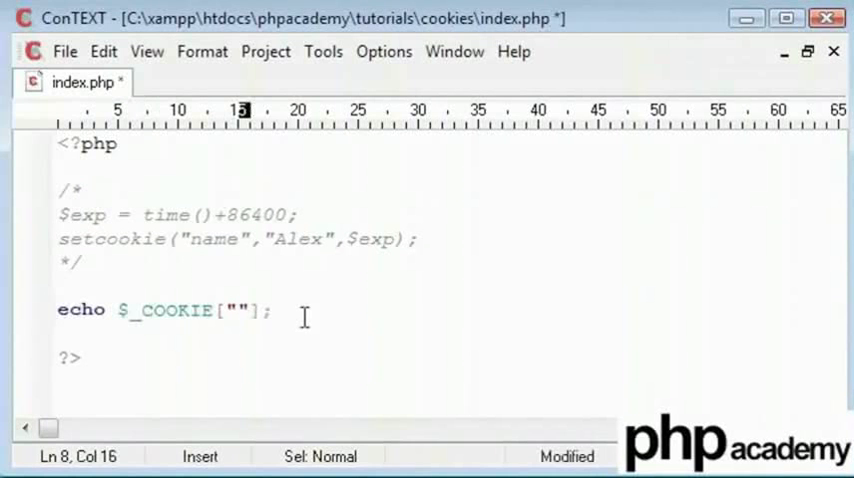
pyautogui.write('name')
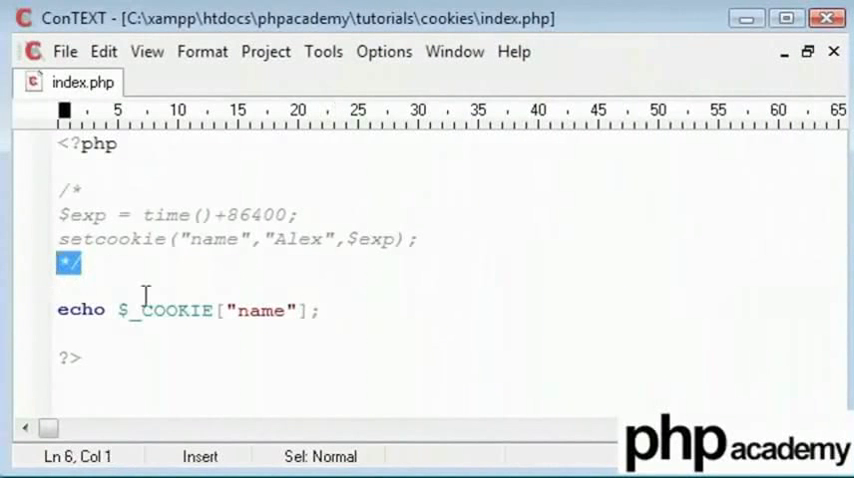
# Step: Write setcookie("age",19,$exp); under the name cookie and line-comment both setcookie calls
pyautogui.write('set')
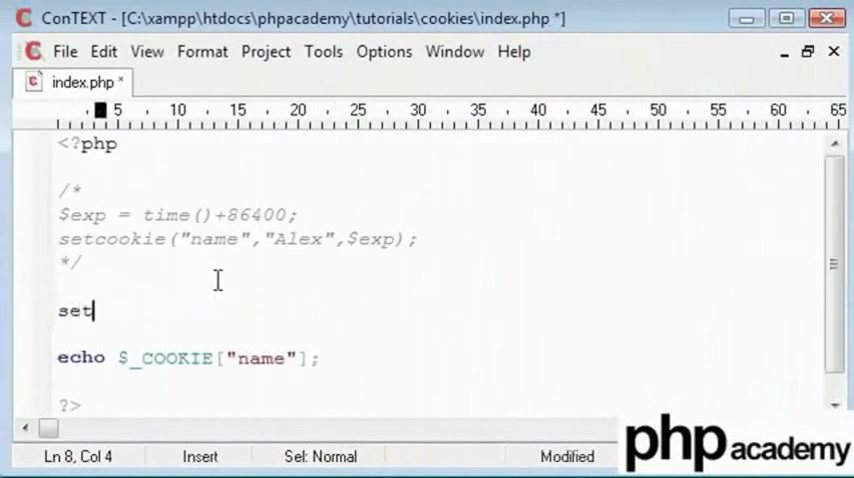
pyautogui.write('cookie();')
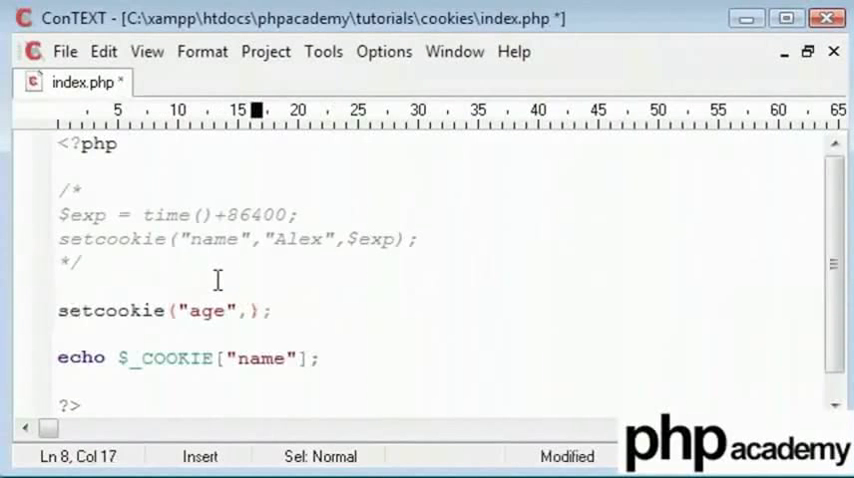
pyautogui.write('19,')
pyautogui.click(238, 238)
pyautogui.write('//')
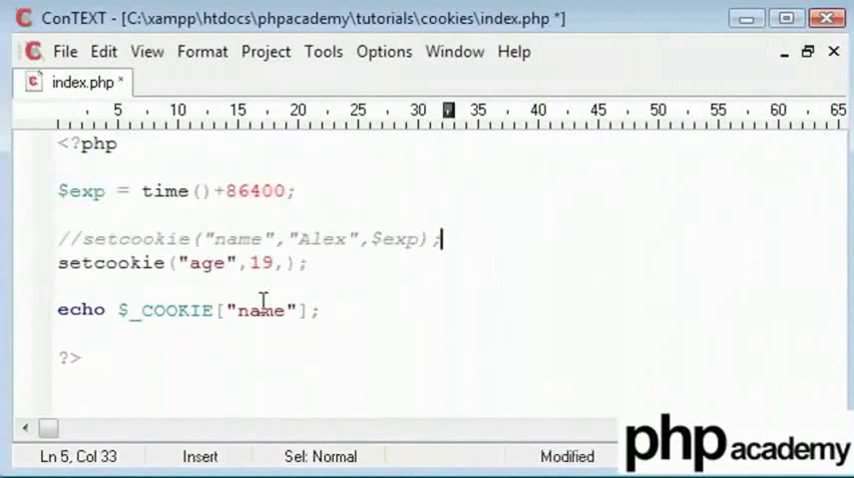
pyautogui.write('$')
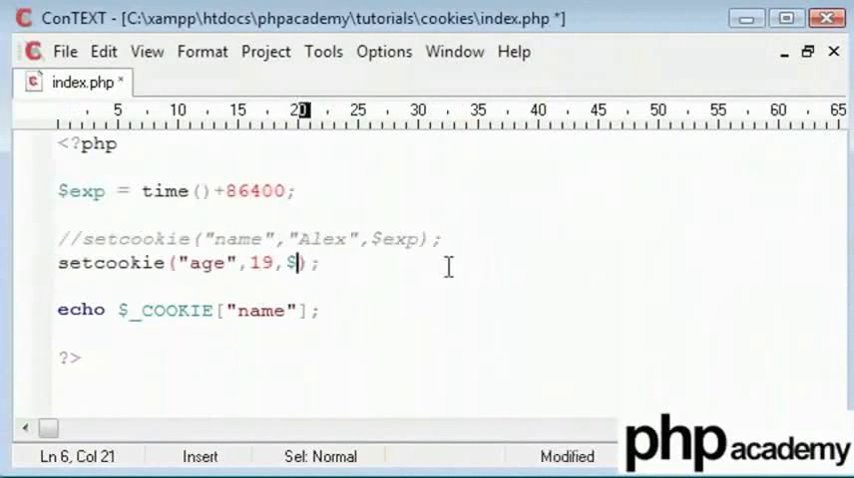
pyautogui.write('wxp')
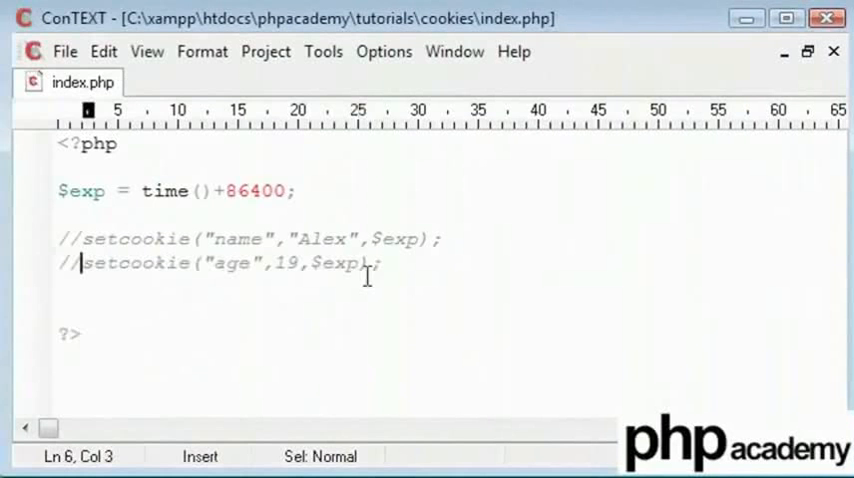
# Step: Begin an echo $_COOKIE['age'] statement on line 8 below the commented setcookie lines
pyautogui.write('echo $_COOKIE[];')
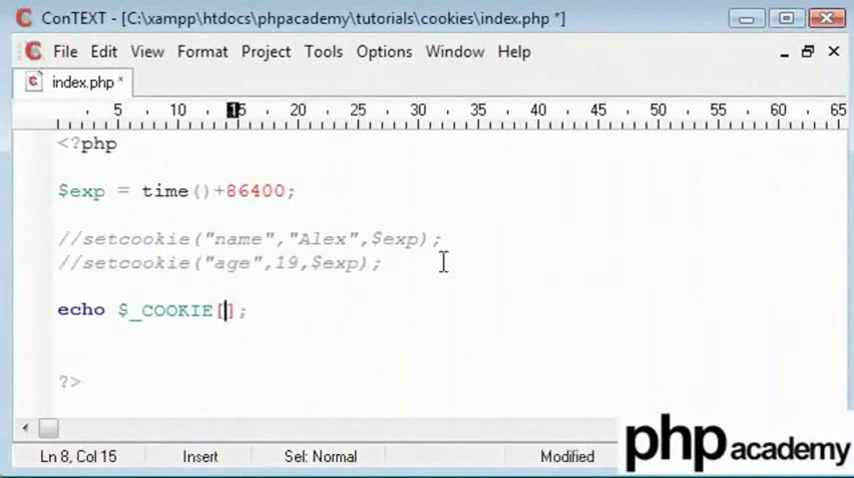
pyautogui.write("'age'")
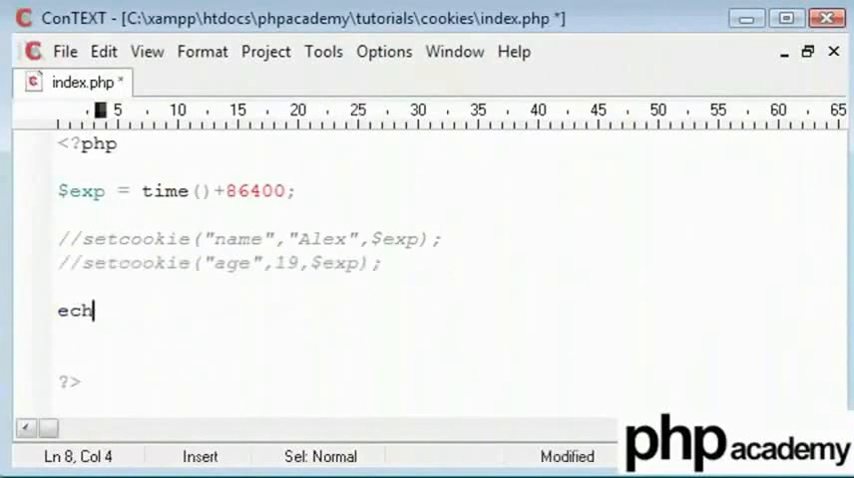
# Step: Write echo $_COOKIE['name']." is ".$_COOKIE['age']; on line 8 and save index.php
pyautogui.write('o')
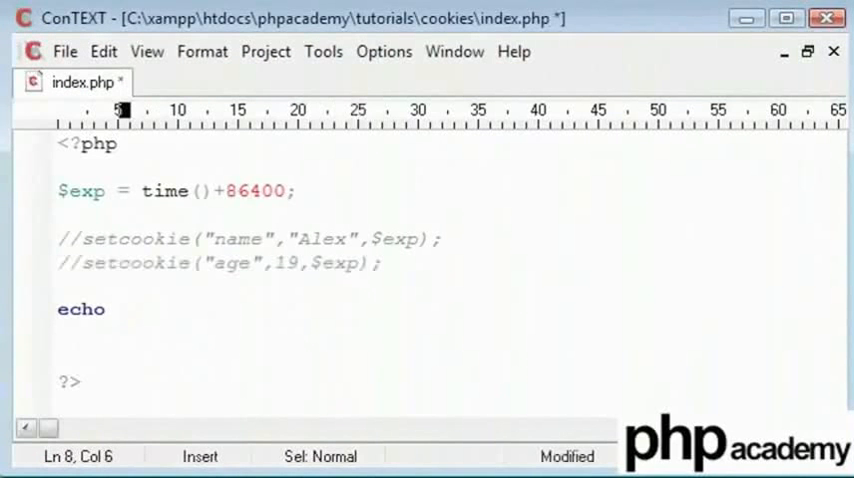
pyautogui.write('$')
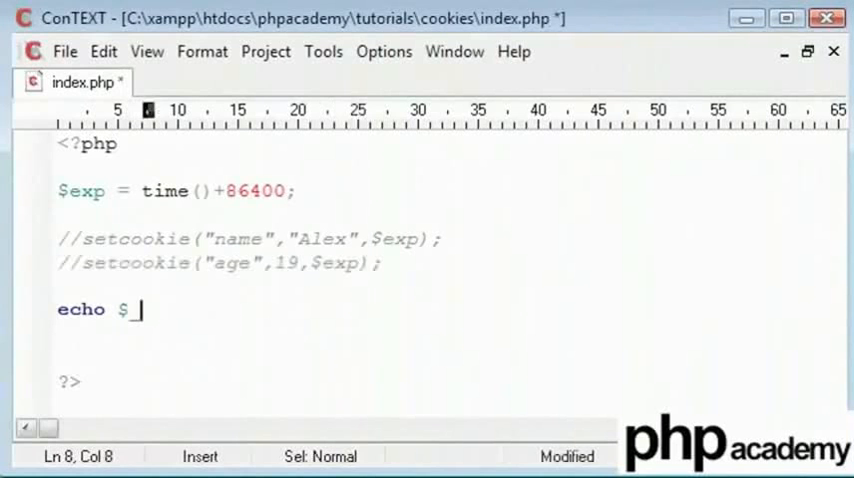
pyautogui.write('_coo')
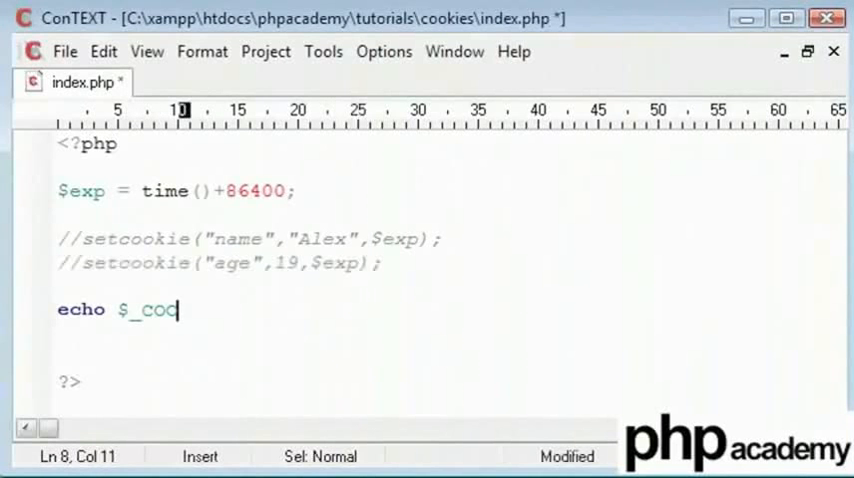
pyautogui.write("OKIE['']")
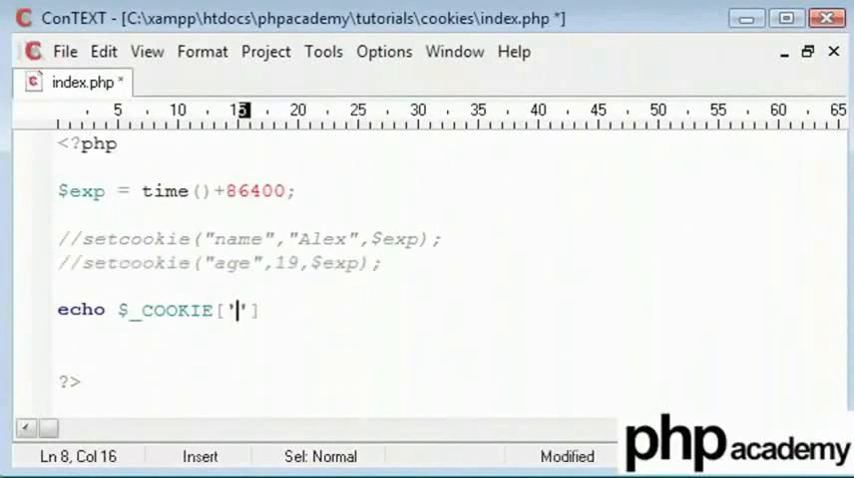
pyautogui.write('name\'].""')
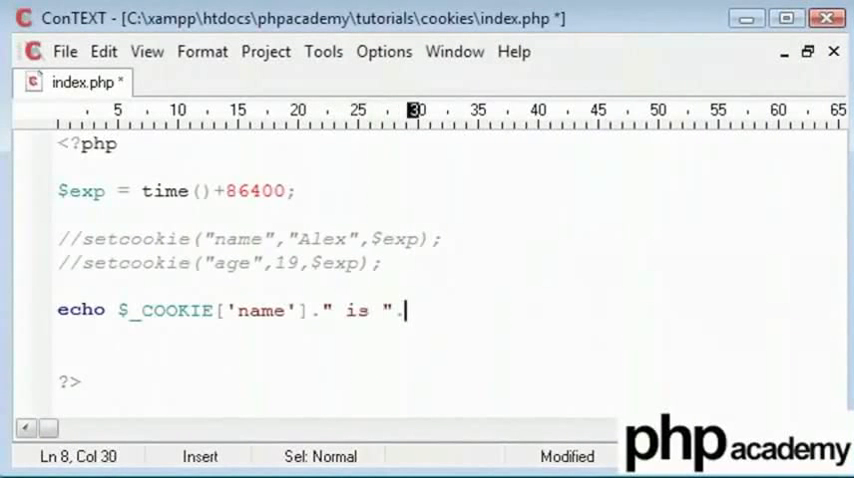
pyautogui.write('$_C')
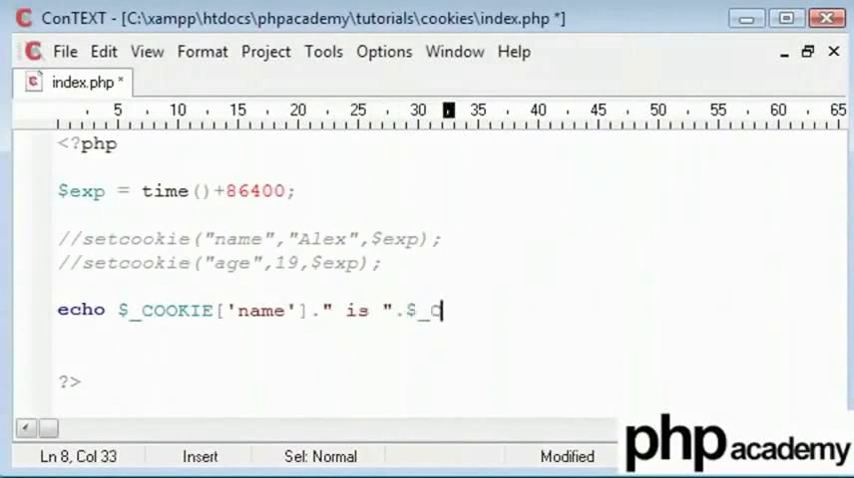
pyautogui.write('OOKIE[];')
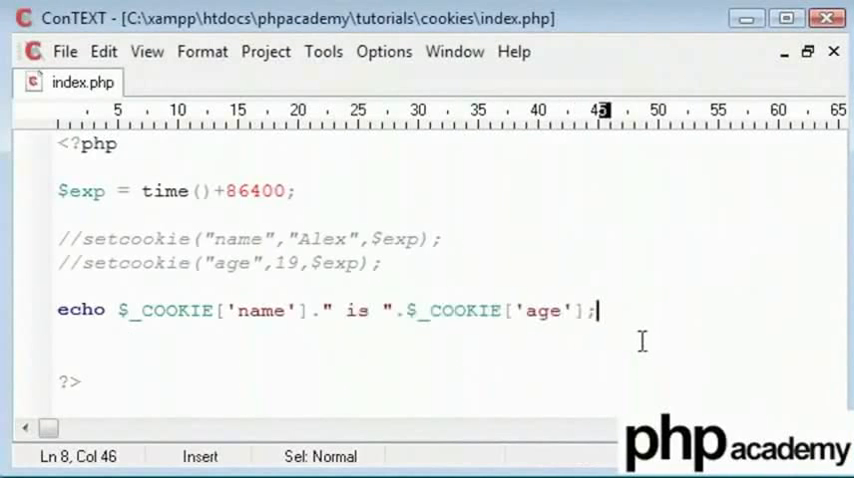
pyautogui.moveTo(600, 308); pyautogui.dragTo(60, 308)
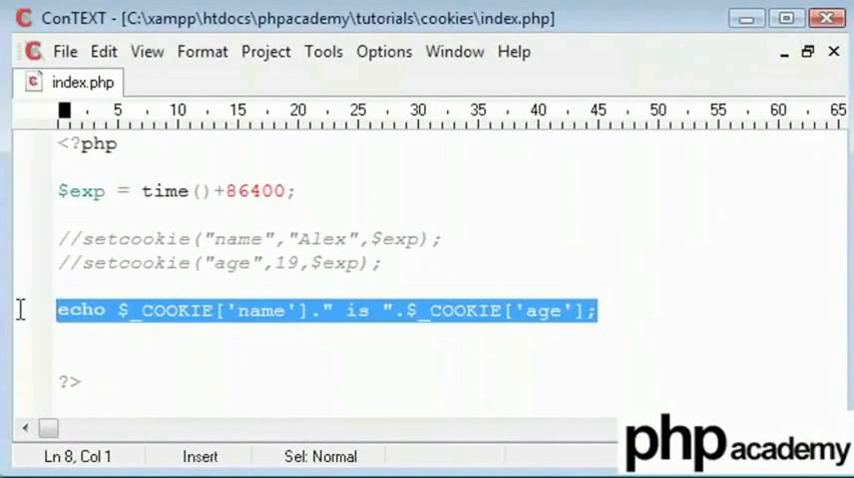
# Step: Replace the echo line with print_r($_COOKIE); to dump the whole cookie array
pyautogui.write('prin')
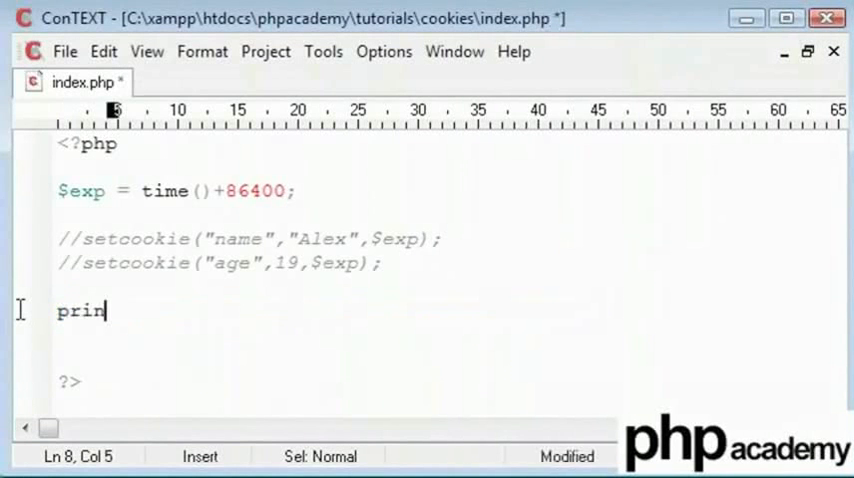
pyautogui.write('tr()')
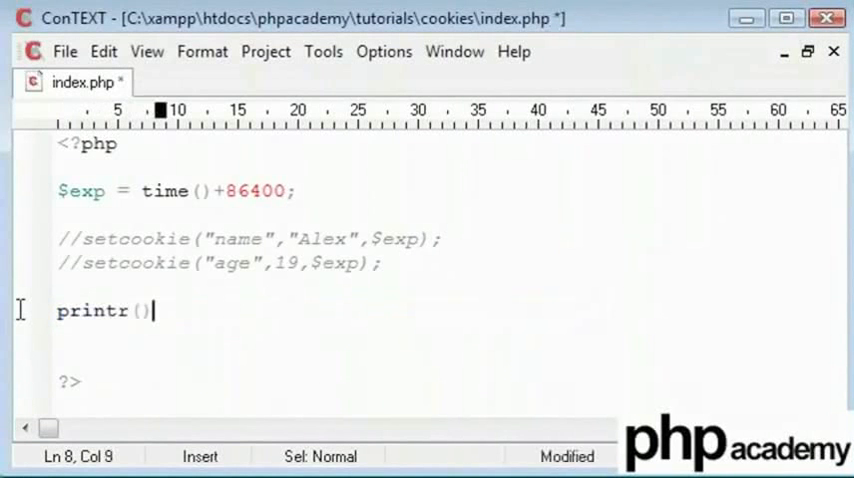
pyautogui.write('_')
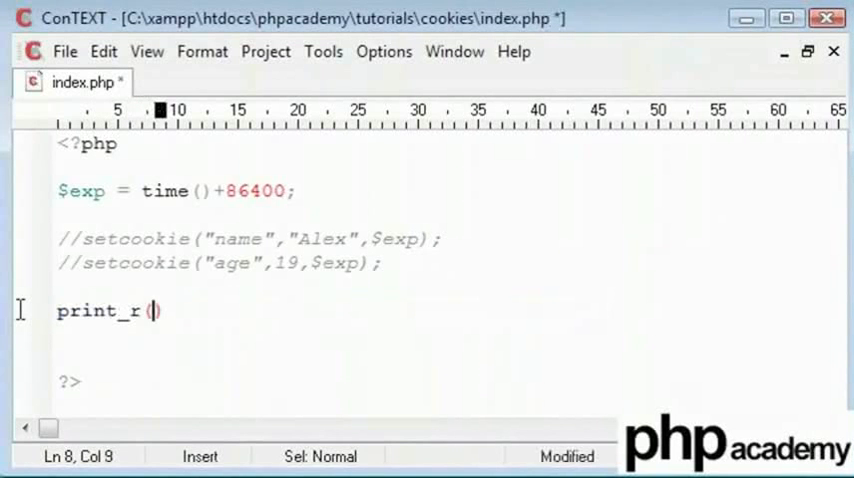
pyautogui.write('$CO')
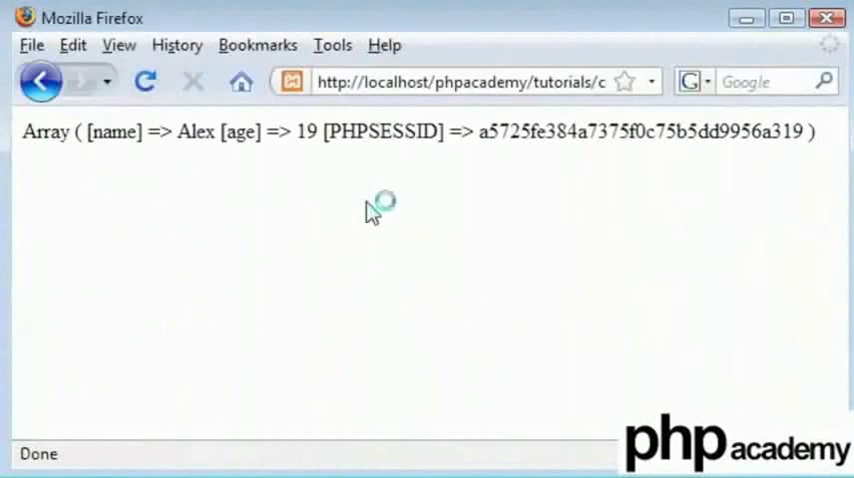
pyautogui.moveTo(268, 238)
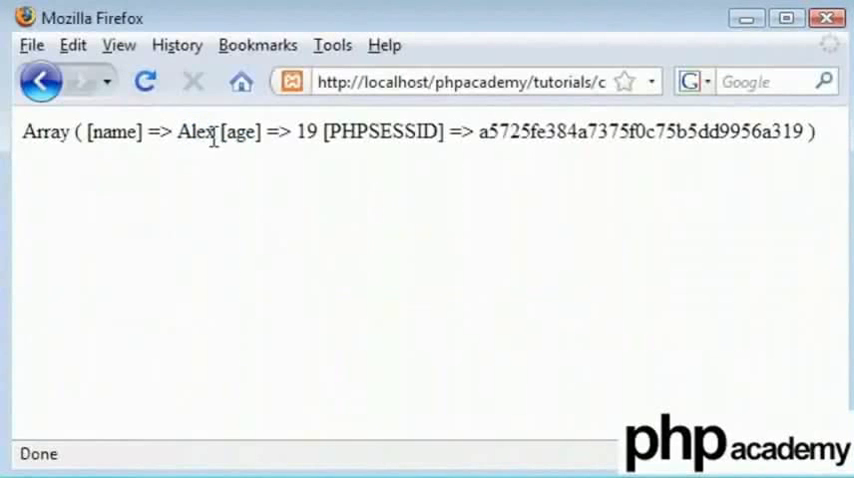
pyautogui.moveTo(220, 132)
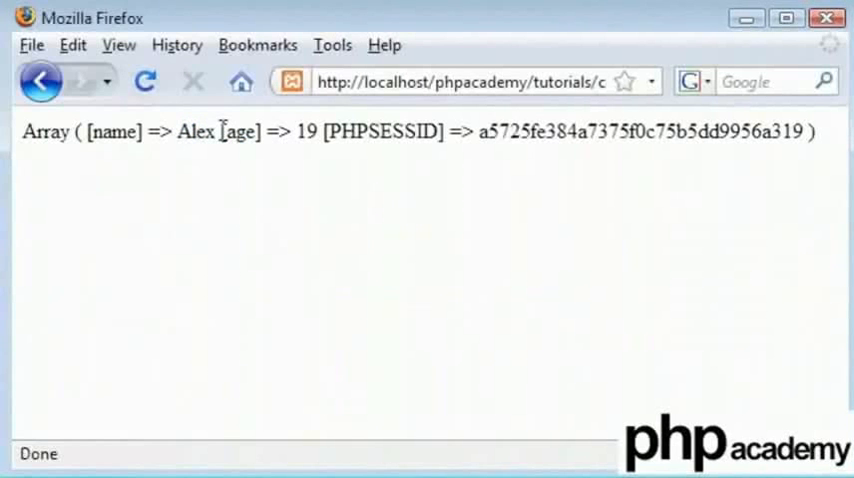
pyautogui.moveTo(396, 216)
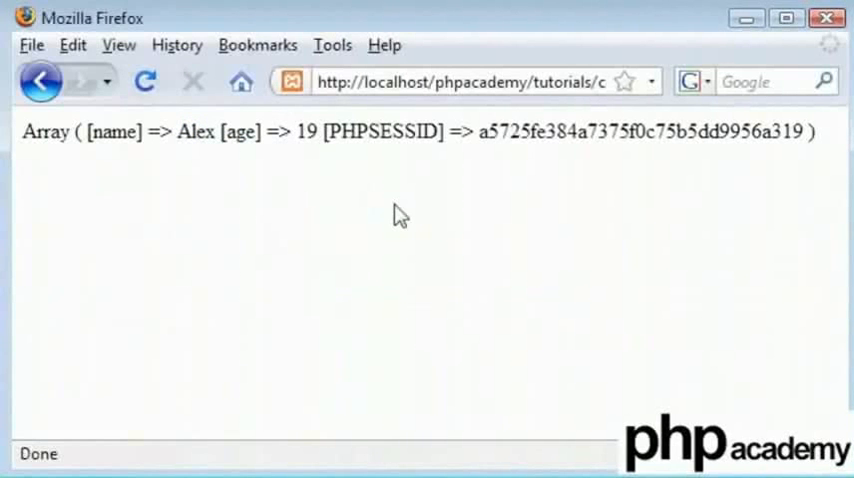